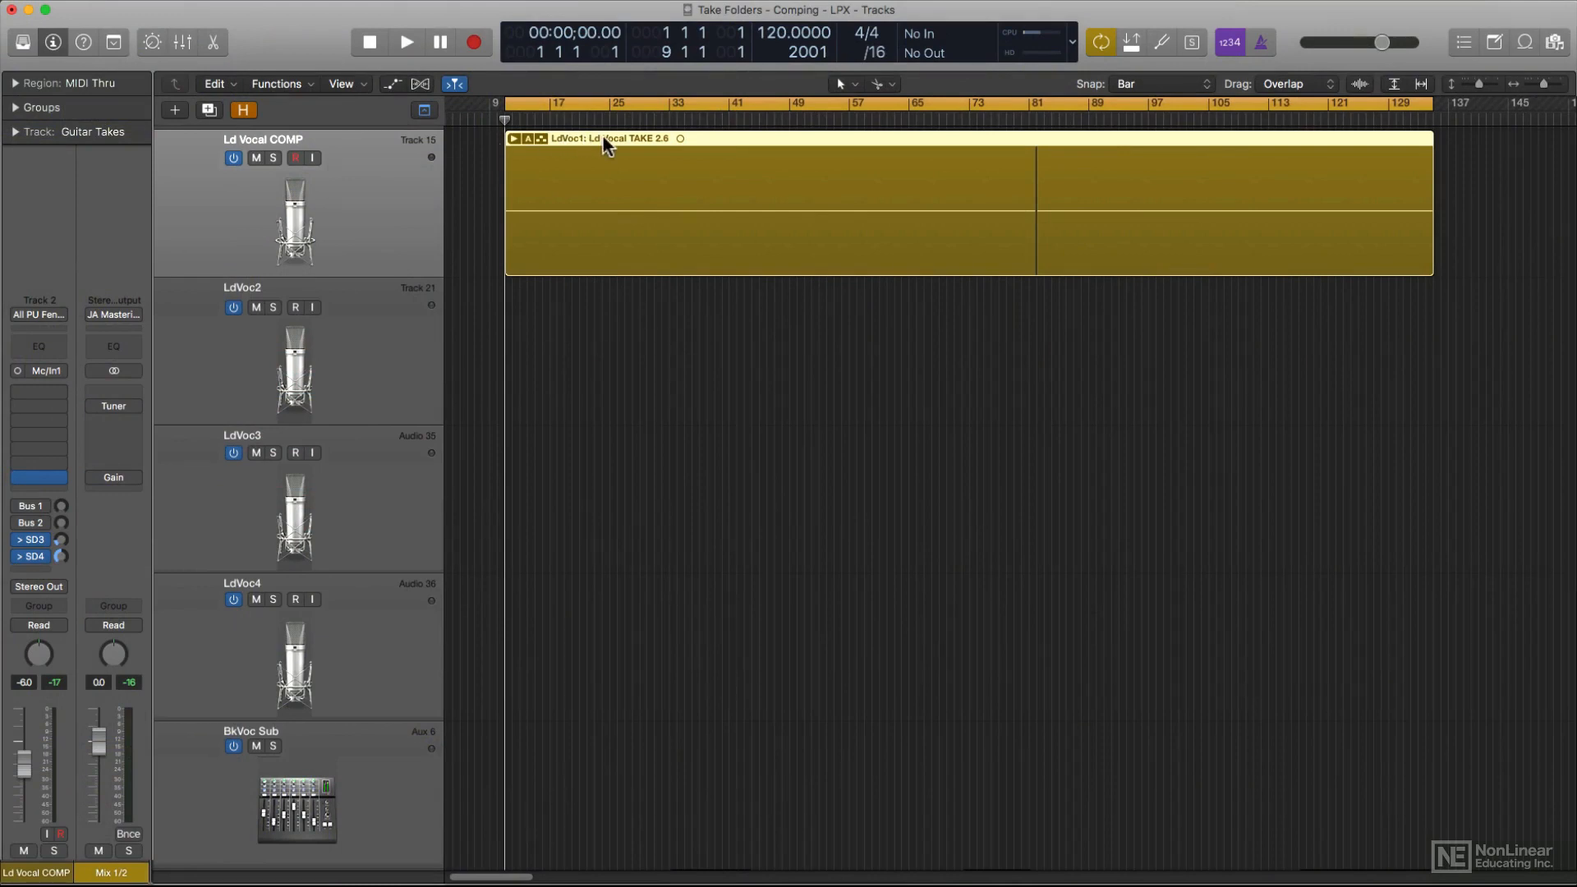
Unpack the lead vocal take folder so takes 1–4 sit on separate LdVoc tracks, ending on LdVoc4.
left_click(512, 138)
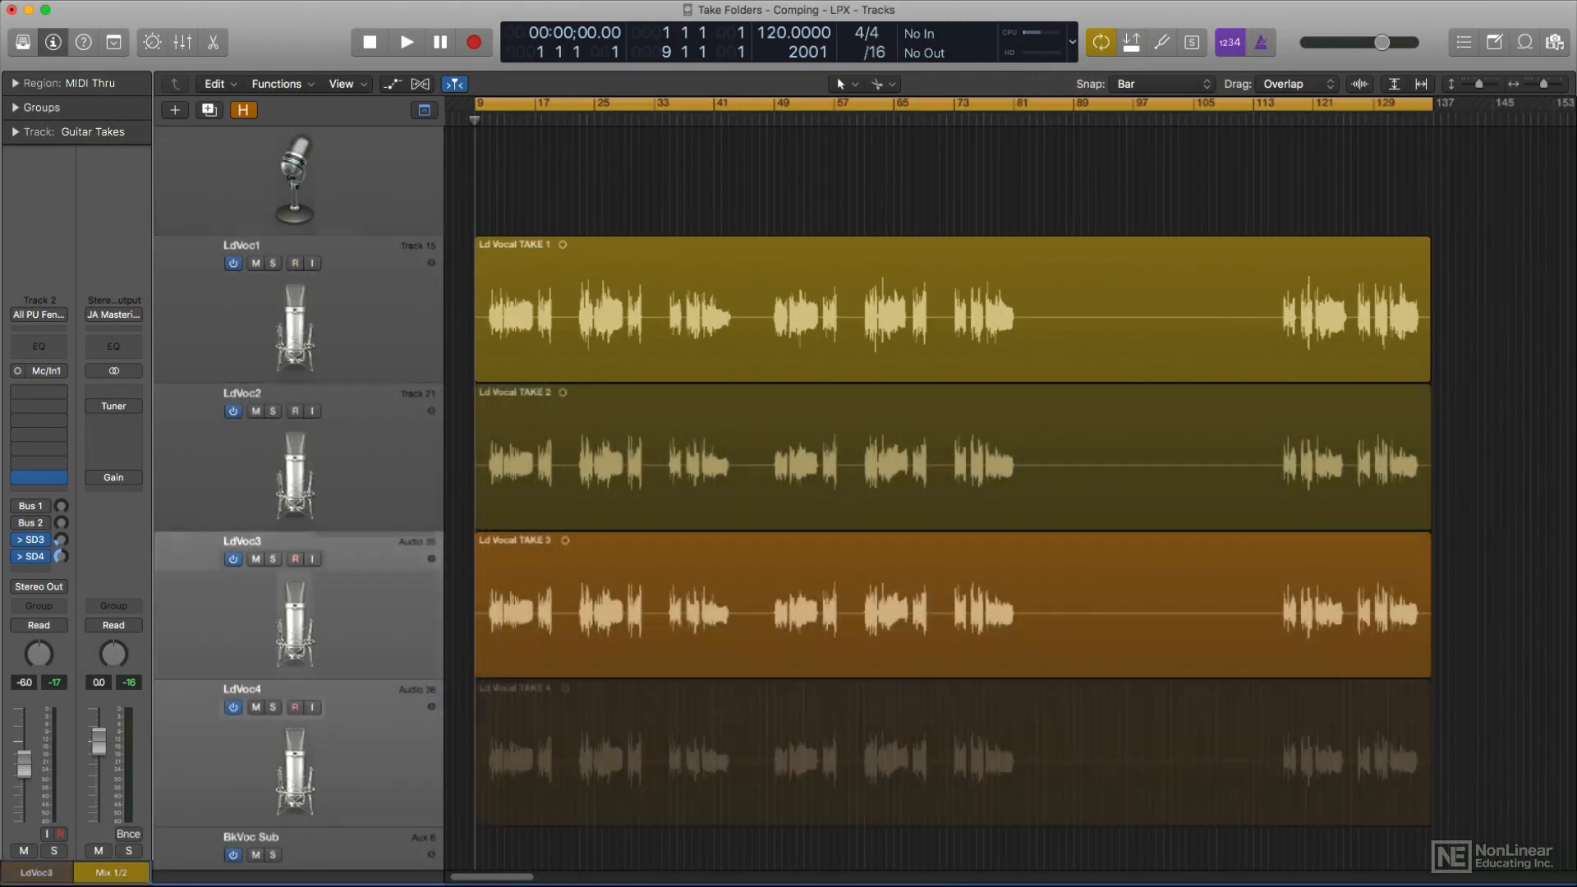
left_click(285, 706)
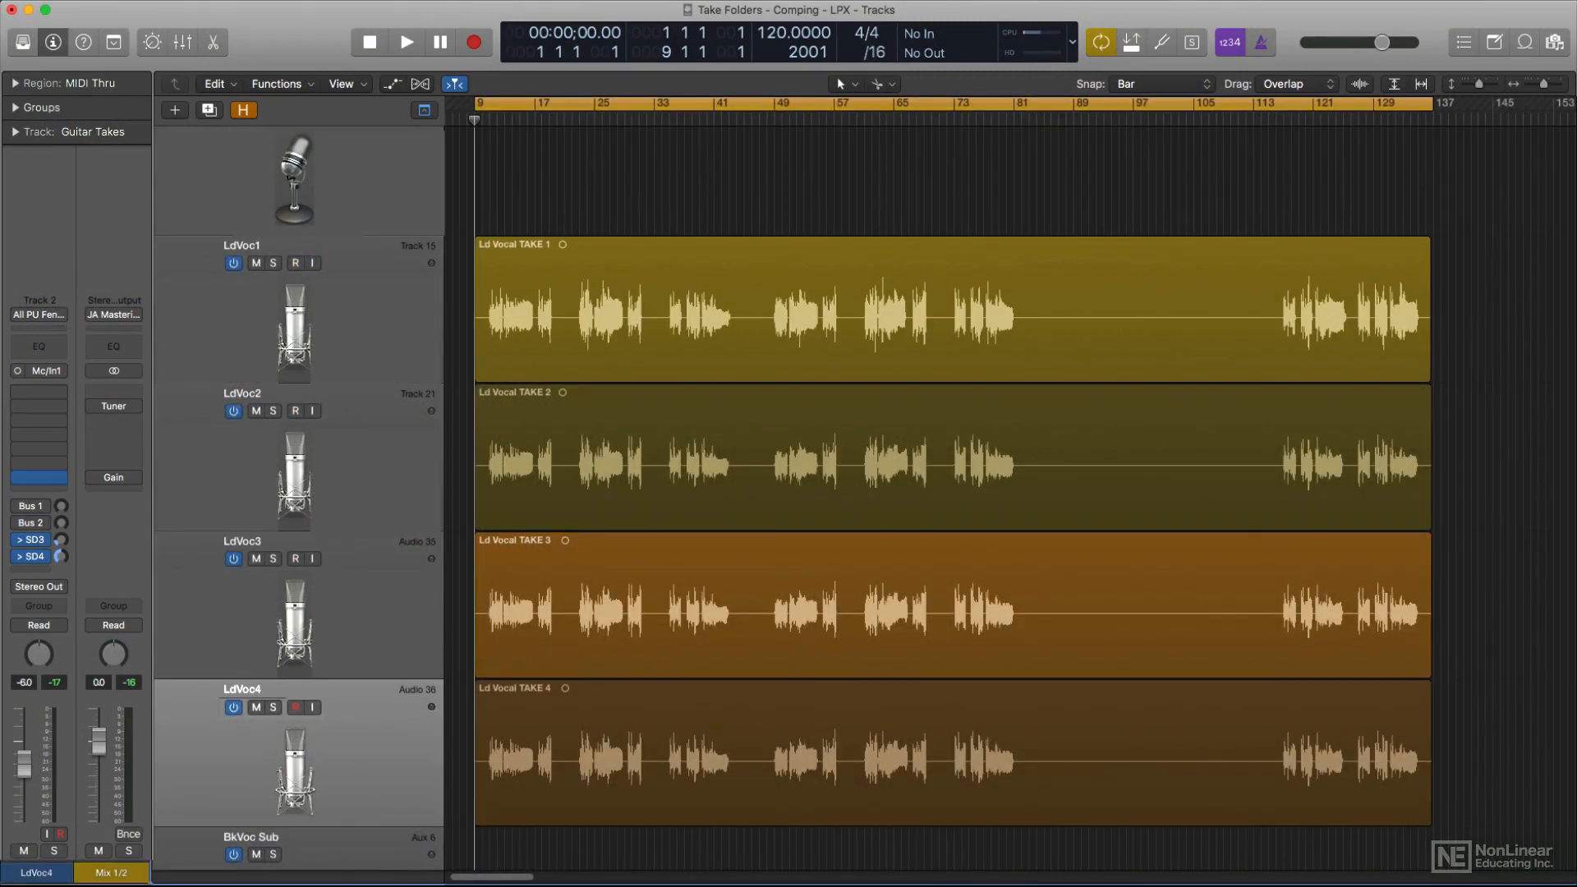